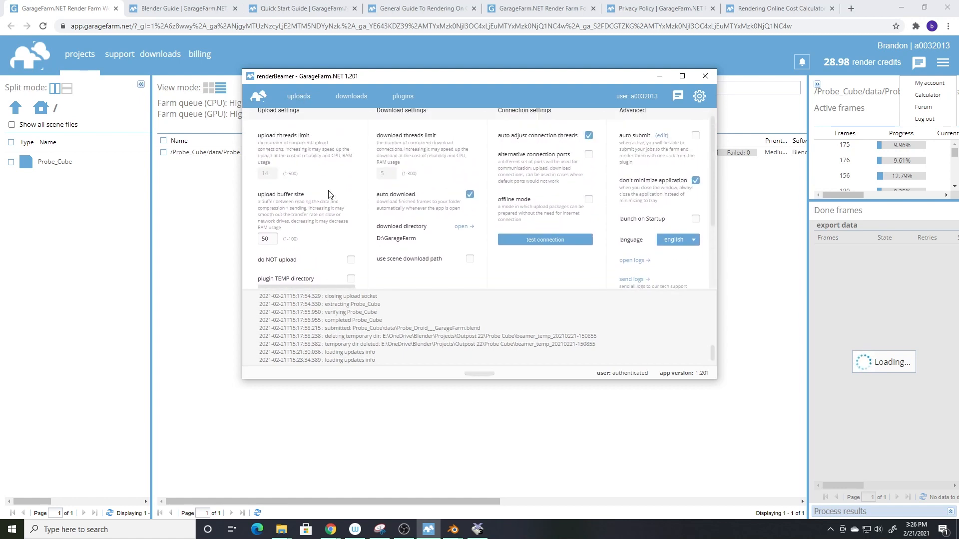
Step: Search Google for 'render farm' and scroll the results listing GarageFarm, RebusFarm and Ranch Computing
click(429, 529)
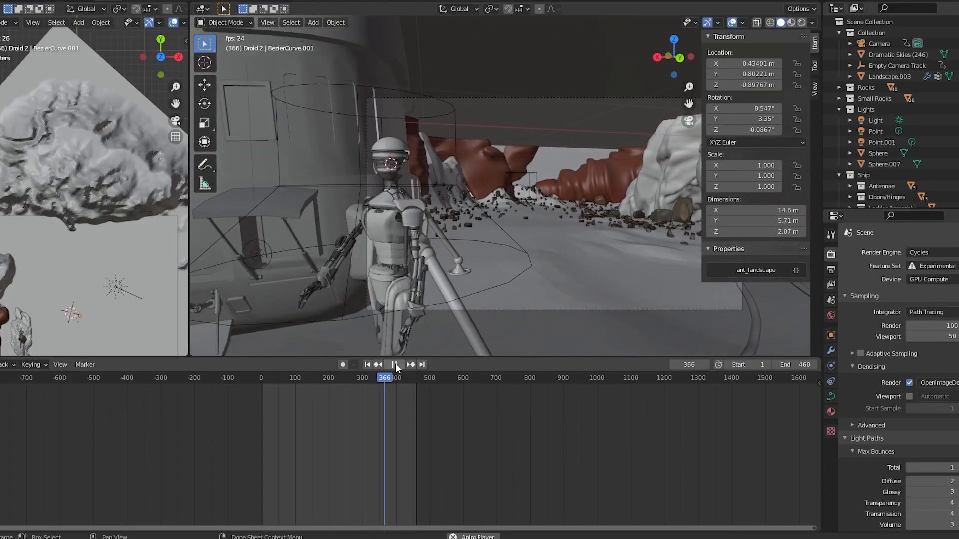
click(395, 364)
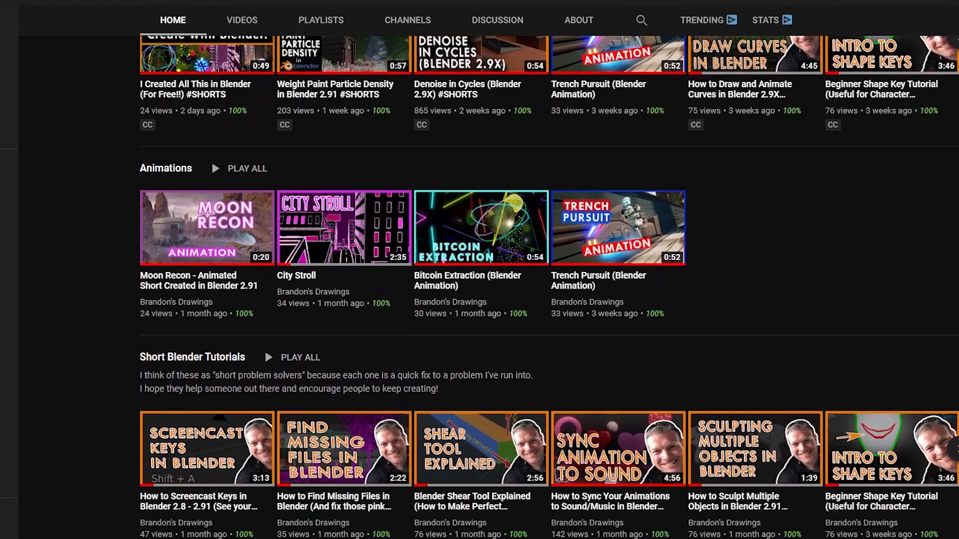
scroll(down, 3)
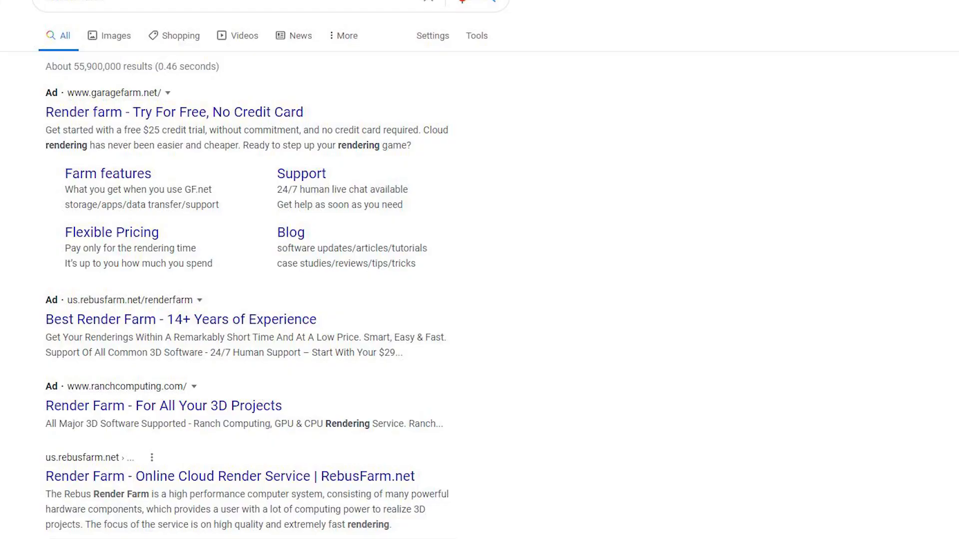
Step: Follow the GarageFarm.NET ad to its landing page with the $25 free-trial credit offer
click(174, 112)
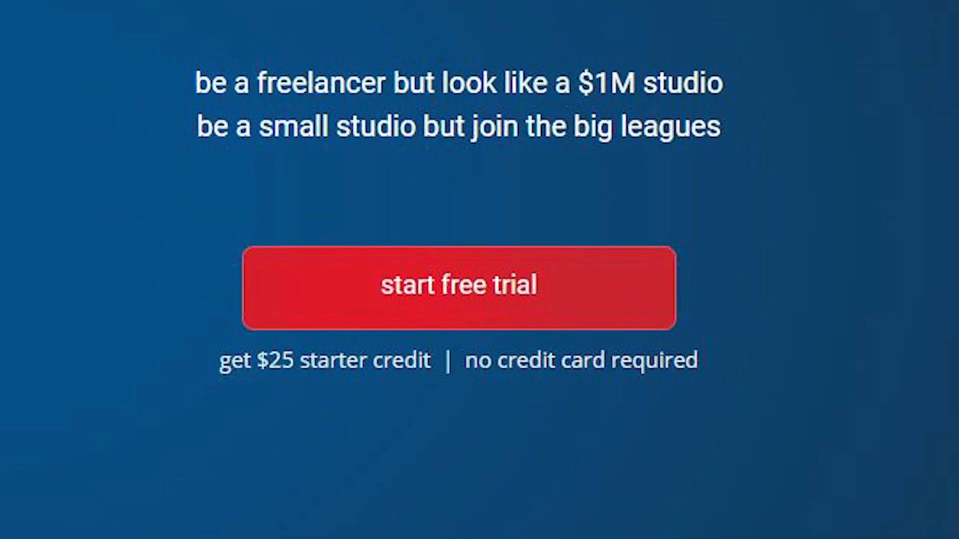
Step: Start the free trial with first name 'Brandon', log in, and reach the terms of service
click(457, 288)
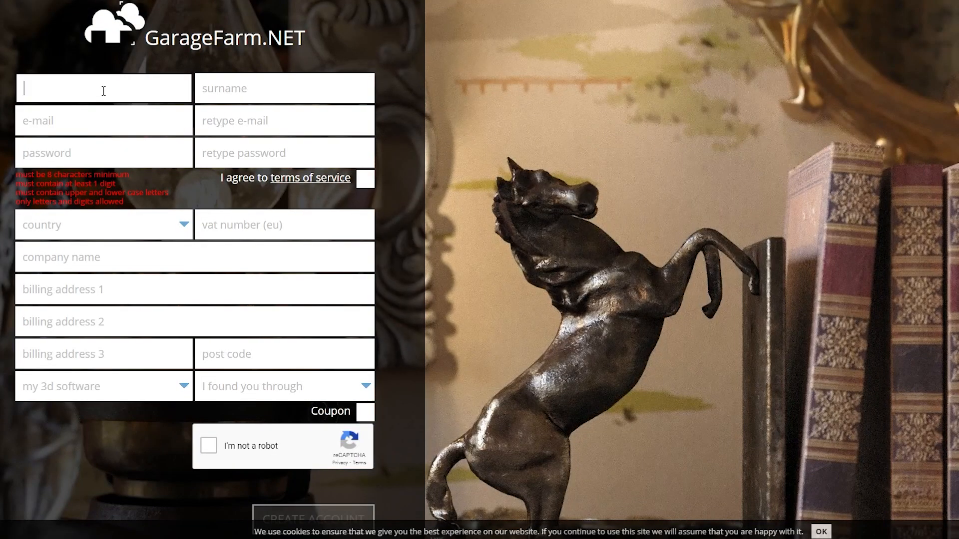
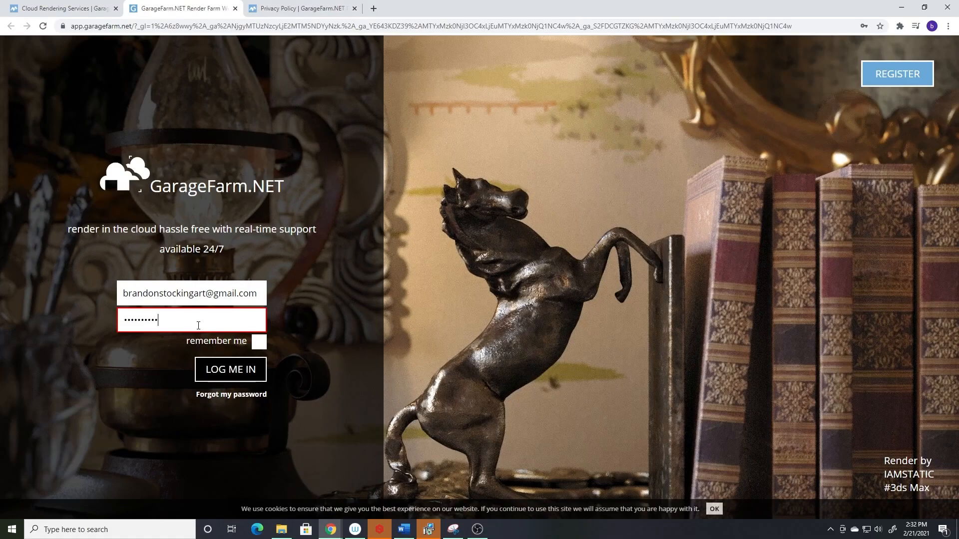
click(231, 369)
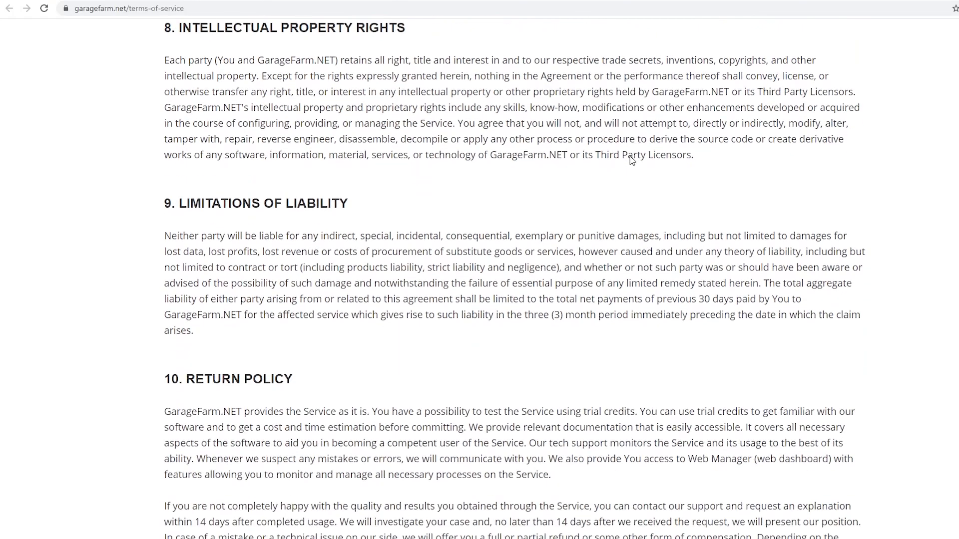
Step: Read through the terms of service and privacy sections before the FAQ page
scroll(up, 3)
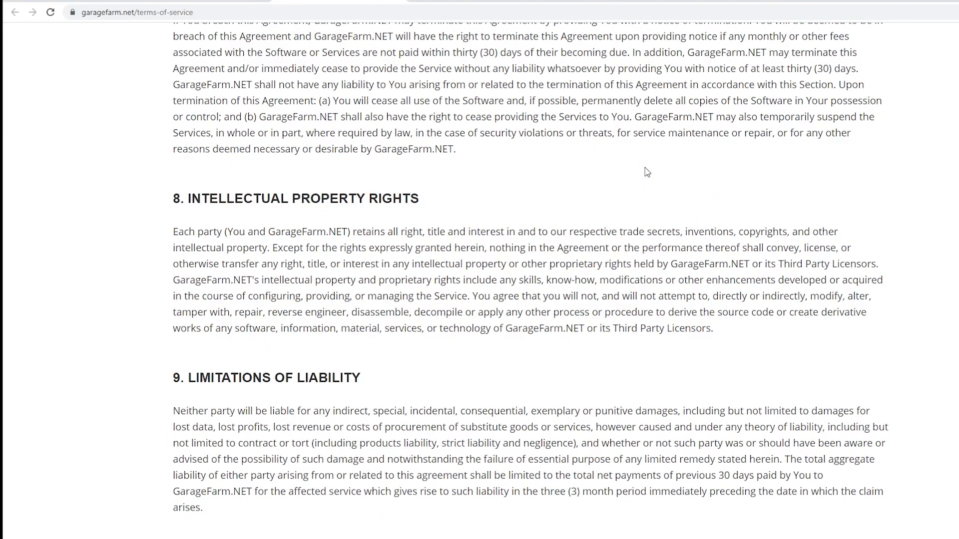
scroll(down, 3)
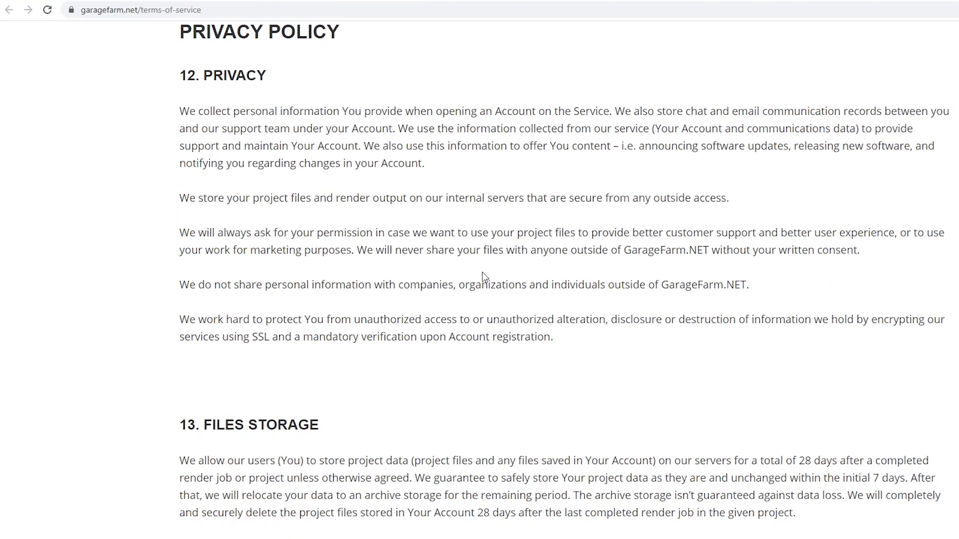
scroll(up, 3)
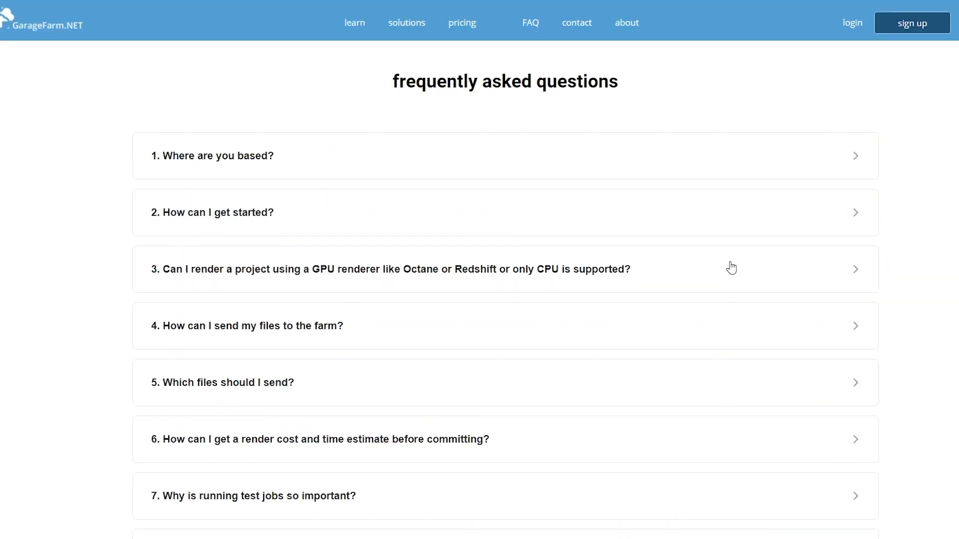
Step: Scroll through the FAQ question list toward the billing page
scroll(down, 3)
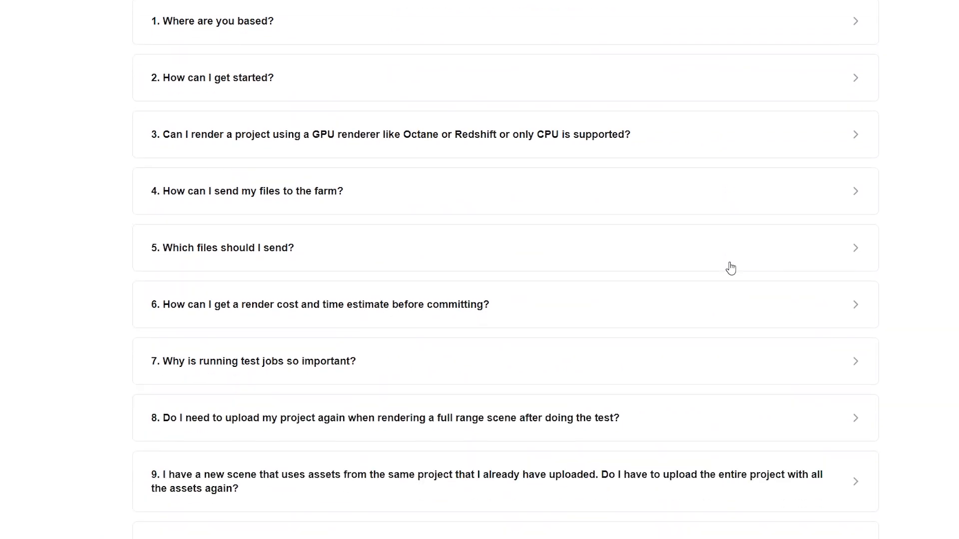
scroll(down, 3)
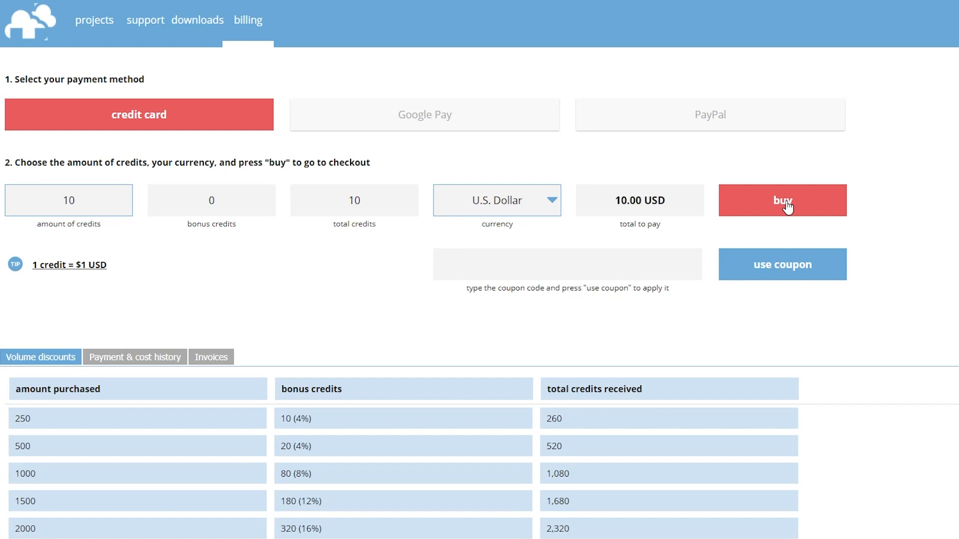
Step: Buy the 10 render credits, then accept the renderBeamer license and start installing it
click(781, 199)
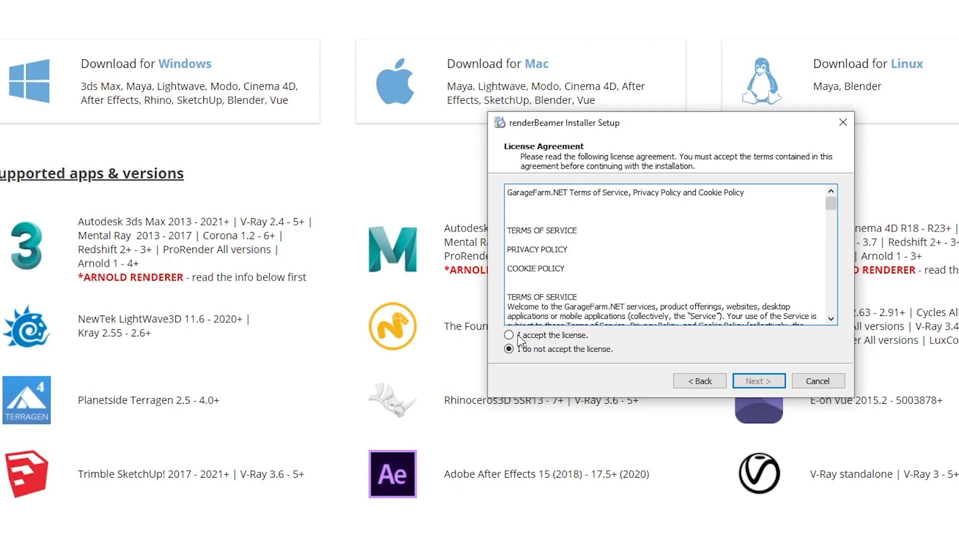
click(509, 336)
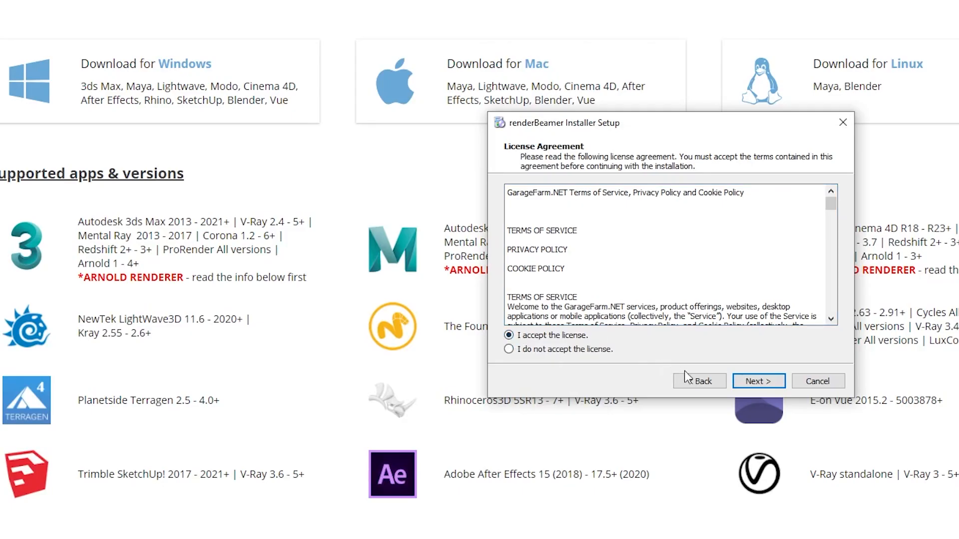
click(758, 380)
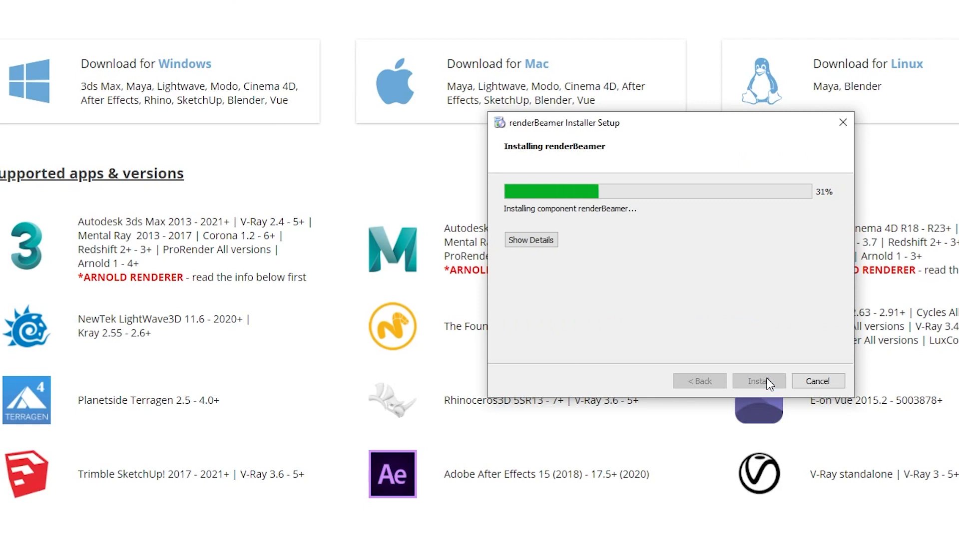
mouse_move(742, 371)
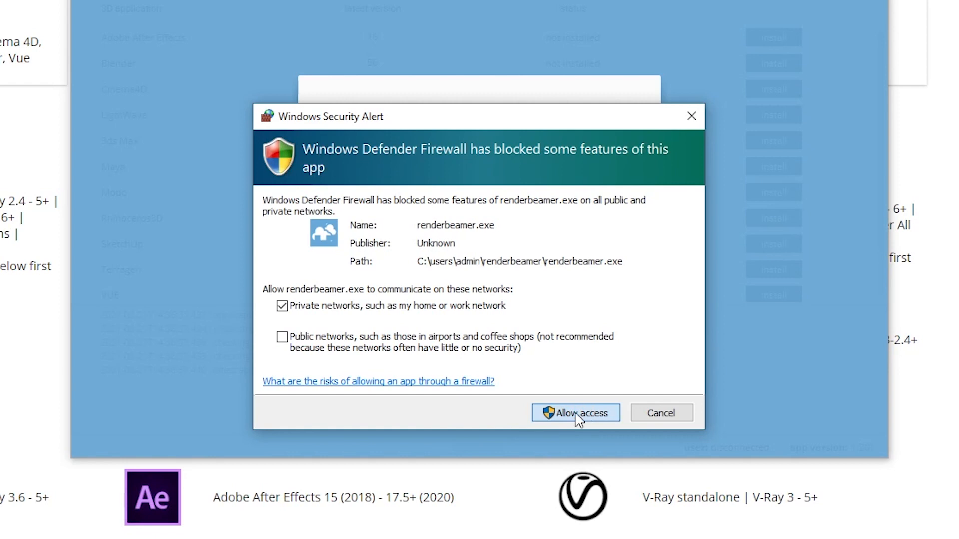
Step: Allow renderbeamer.exe network access, enable auto submit, and set D:\GarageFarm as the download folder
click(575, 413)
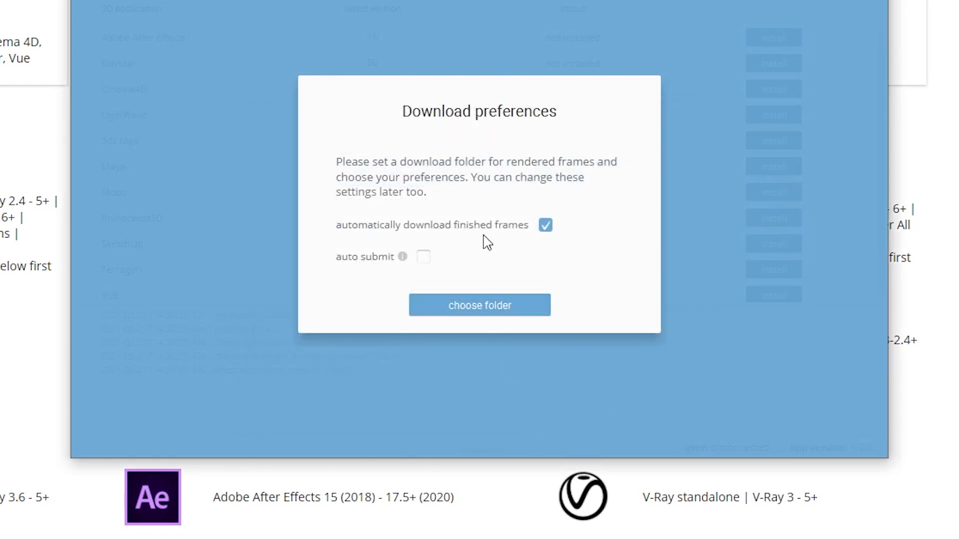
mouse_move(490, 233)
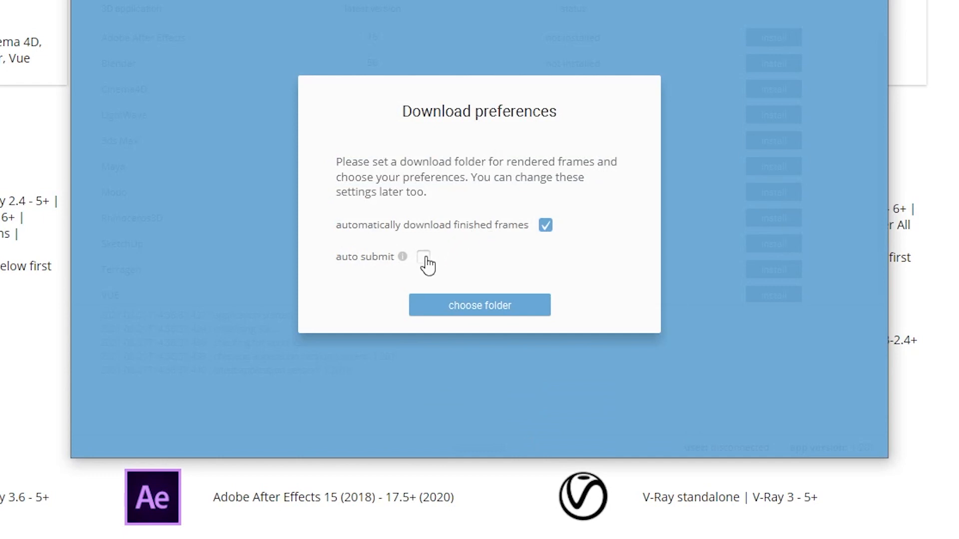
click(424, 256)
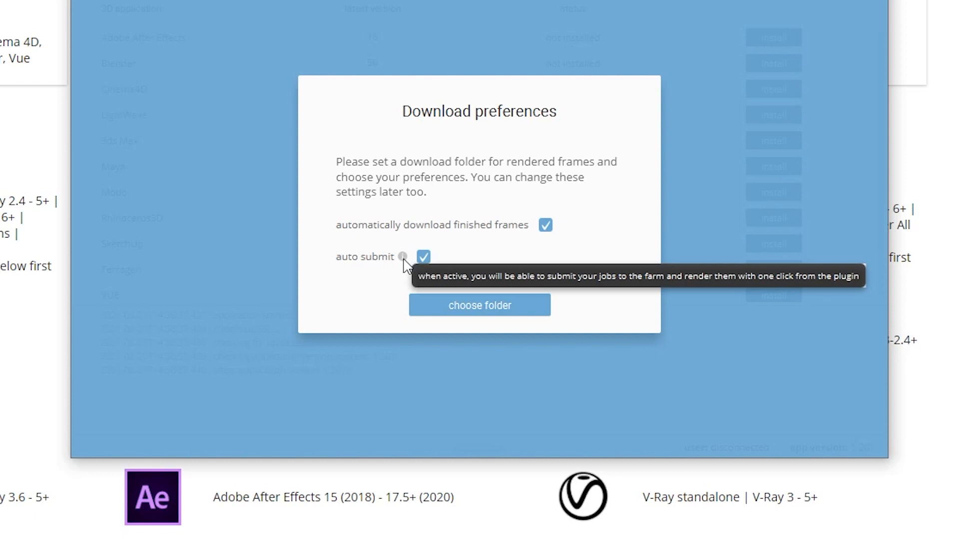
click(479, 305)
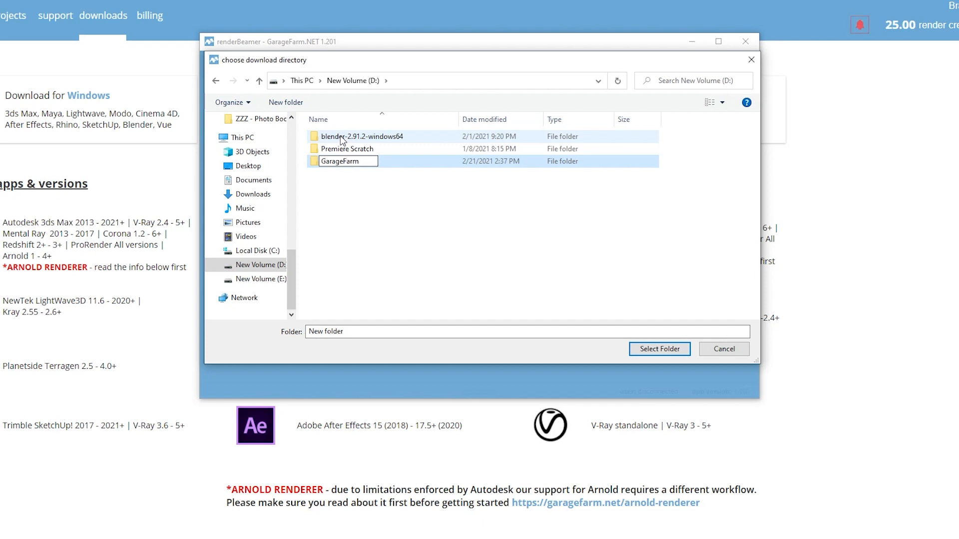
click(340, 161)
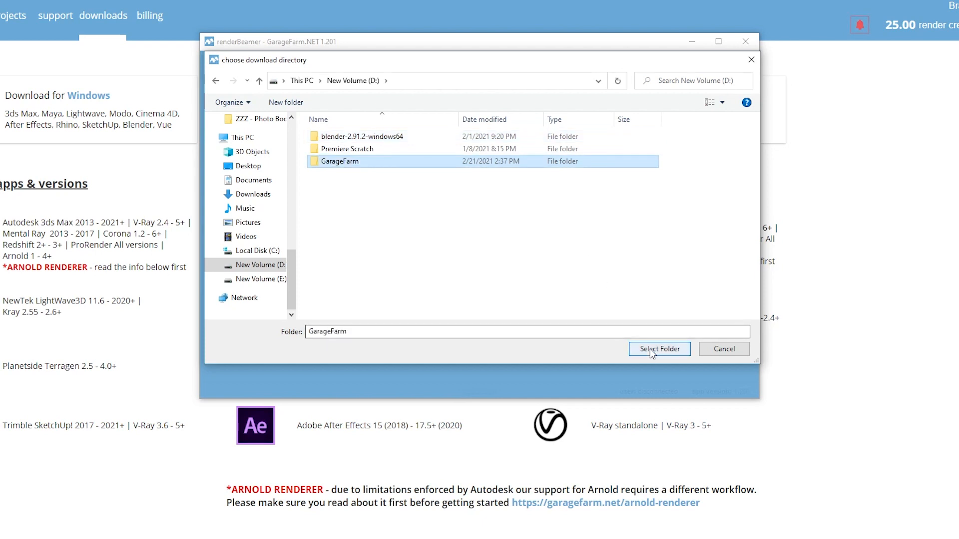
click(659, 349)
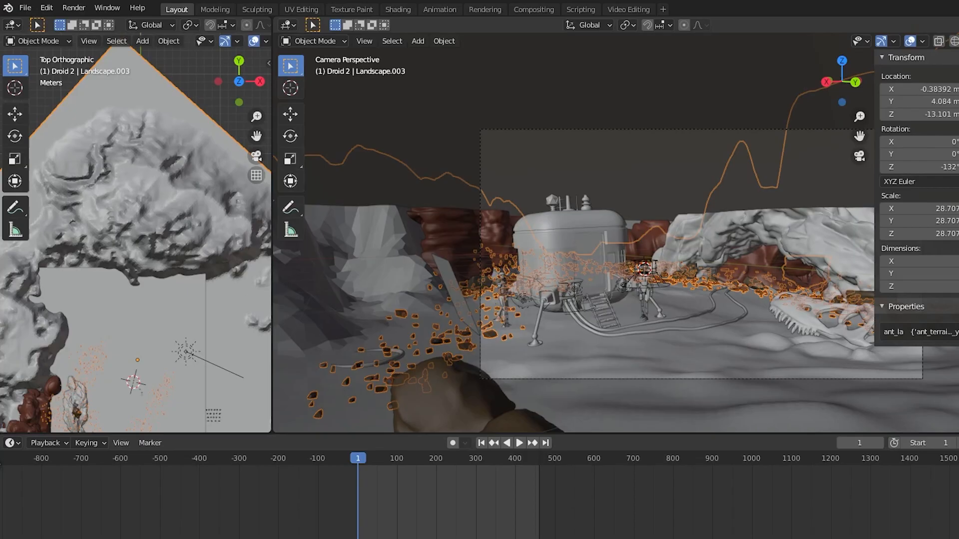
Step: Visit Blender's preferences, then save the scene as 'Probe Droid - GarageFarm.blend'
click(46, 7)
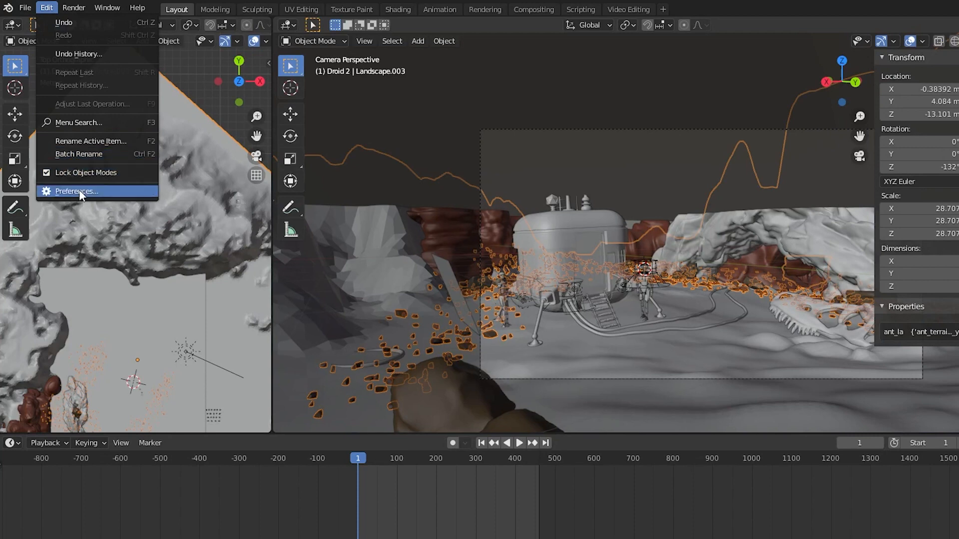
click(76, 191)
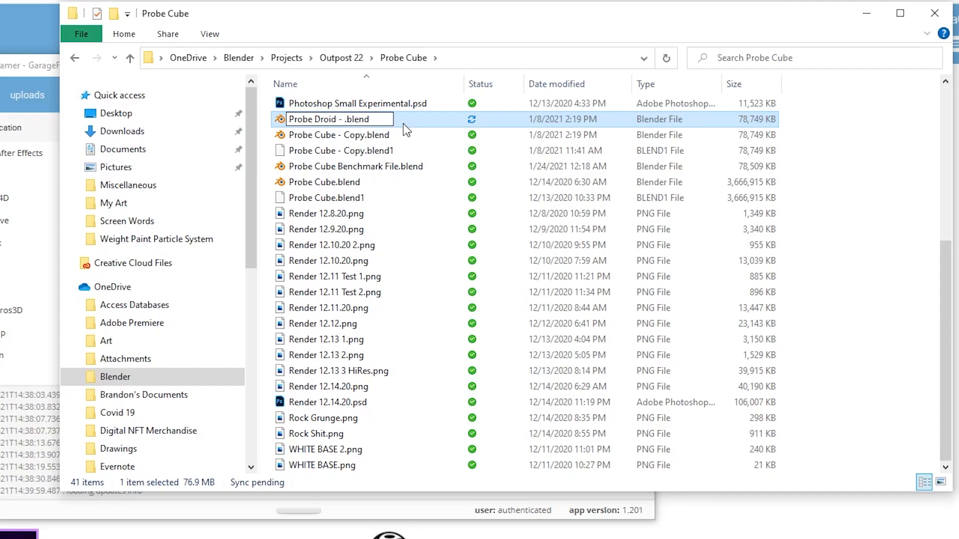
text(Garage)
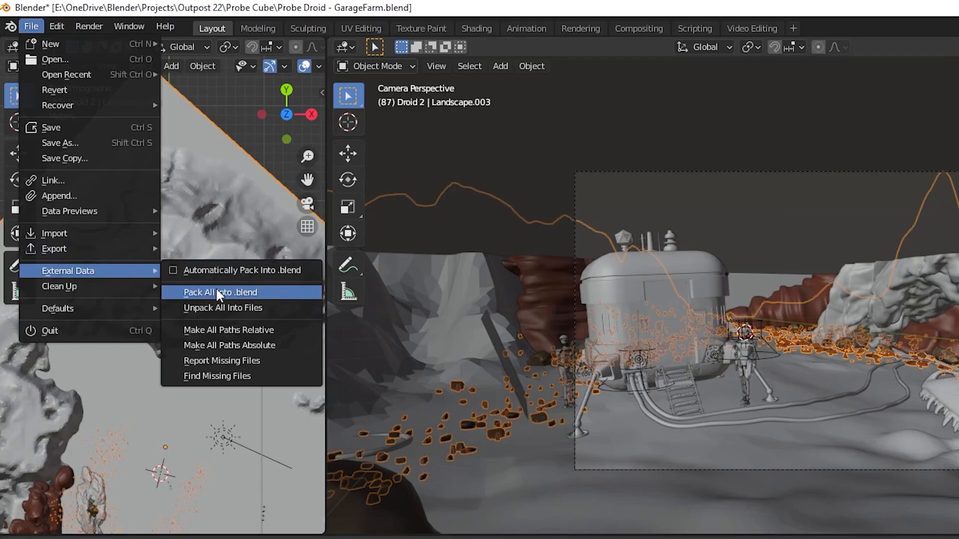
Step: Pack all external files into the blend and check the cost calculator showing 460 frames
click(220, 293)
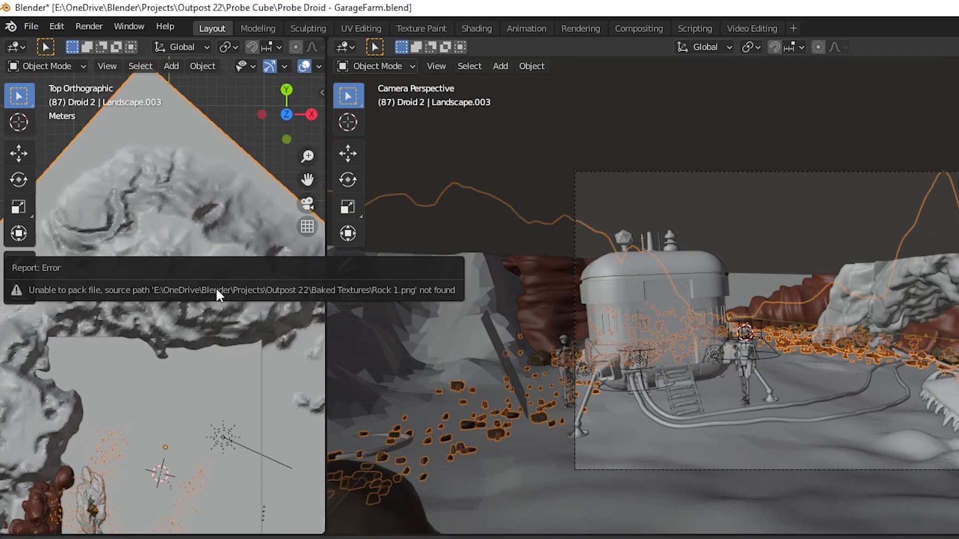
click(61, 9)
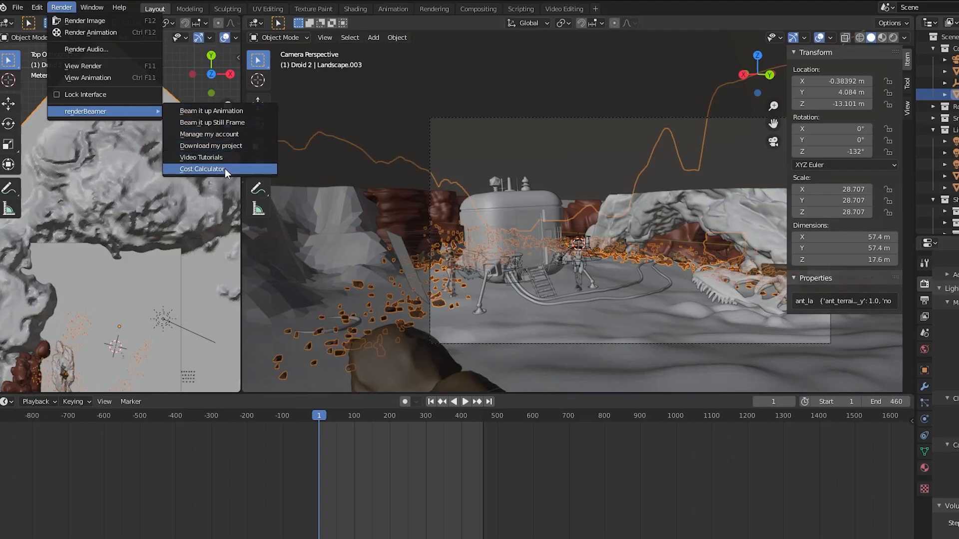
mouse_move(219, 170)
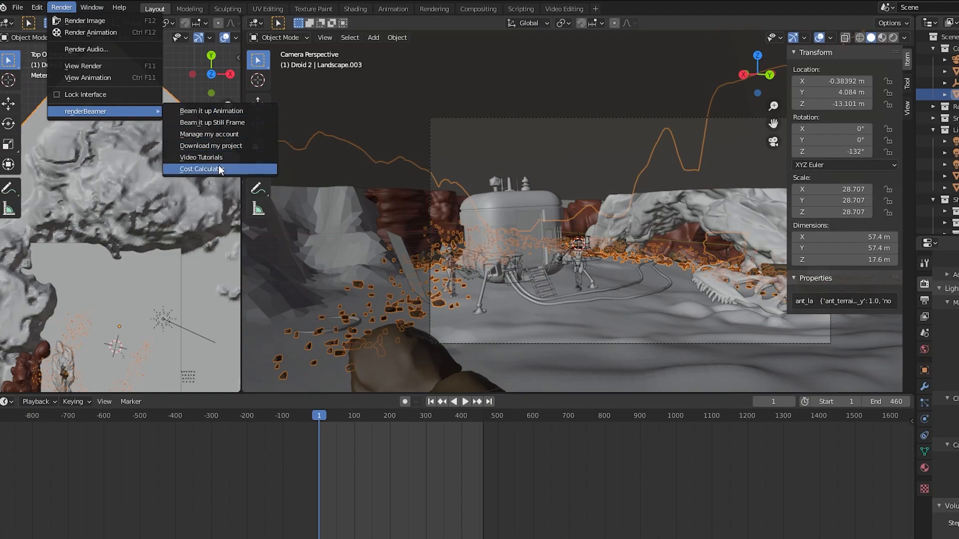
click(198, 169)
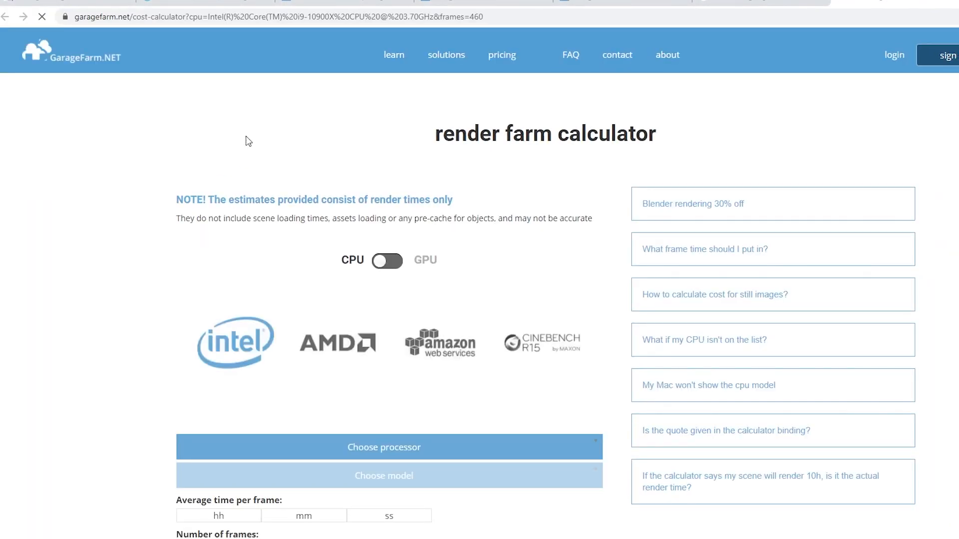
scroll(down, 3)
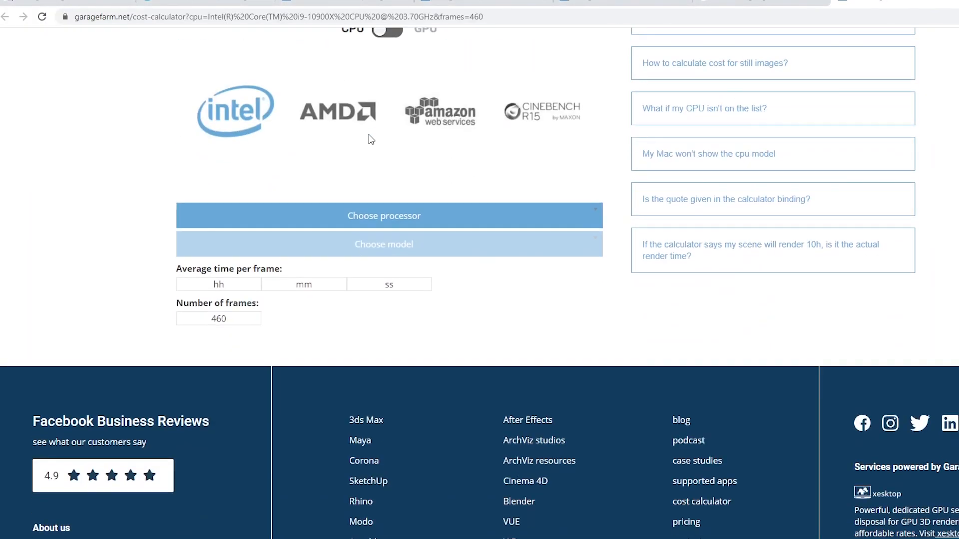
scroll(down, 3)
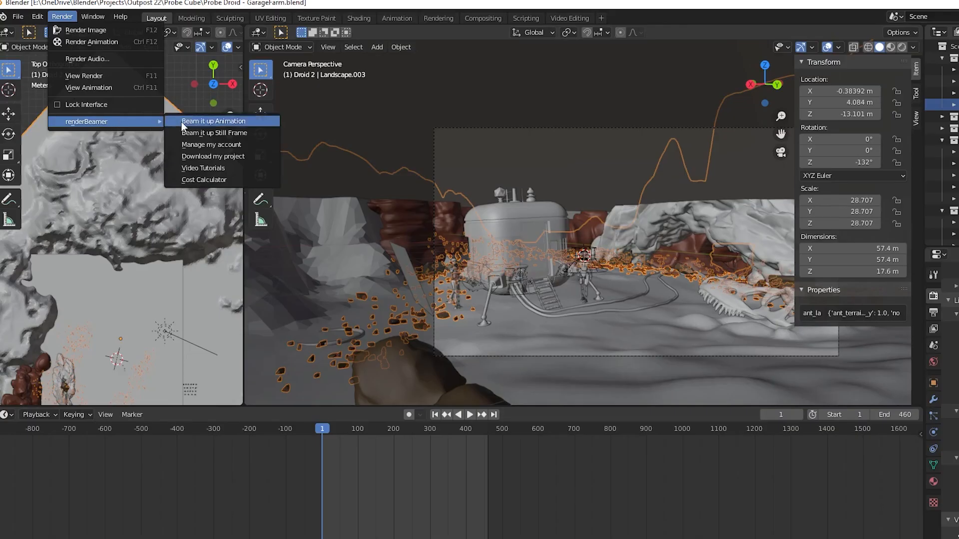
Step: Send the animation to the farm and acknowledge the test-render-first warning
click(214, 121)
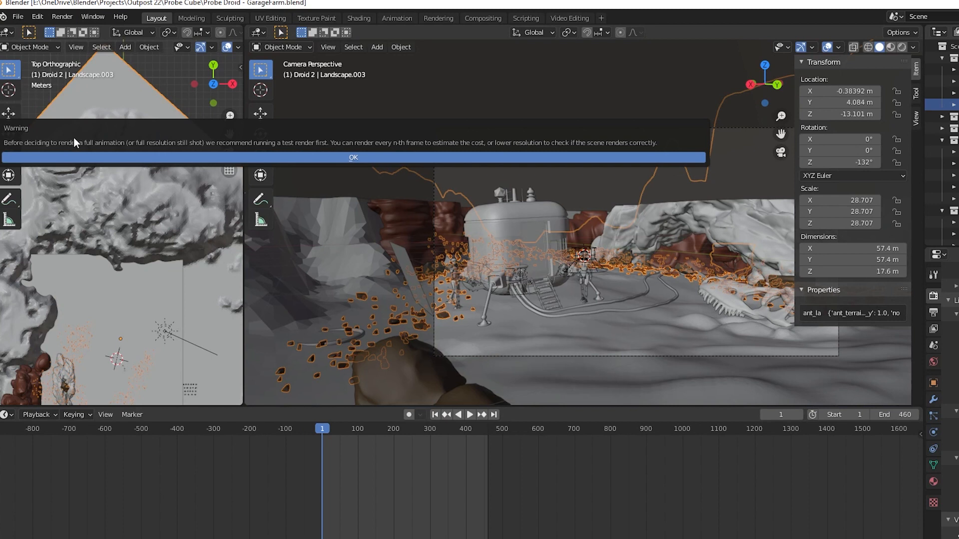
mouse_move(170, 151)
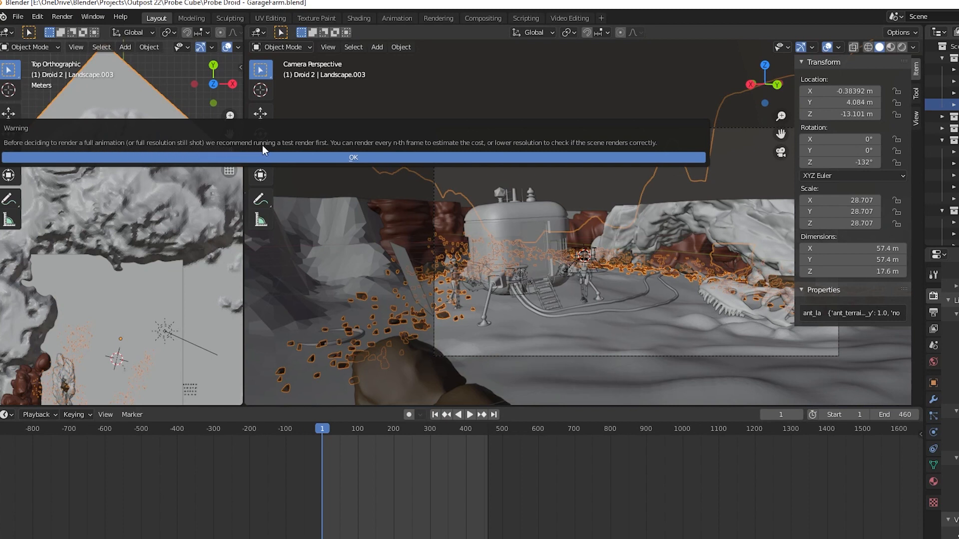
mouse_move(359, 153)
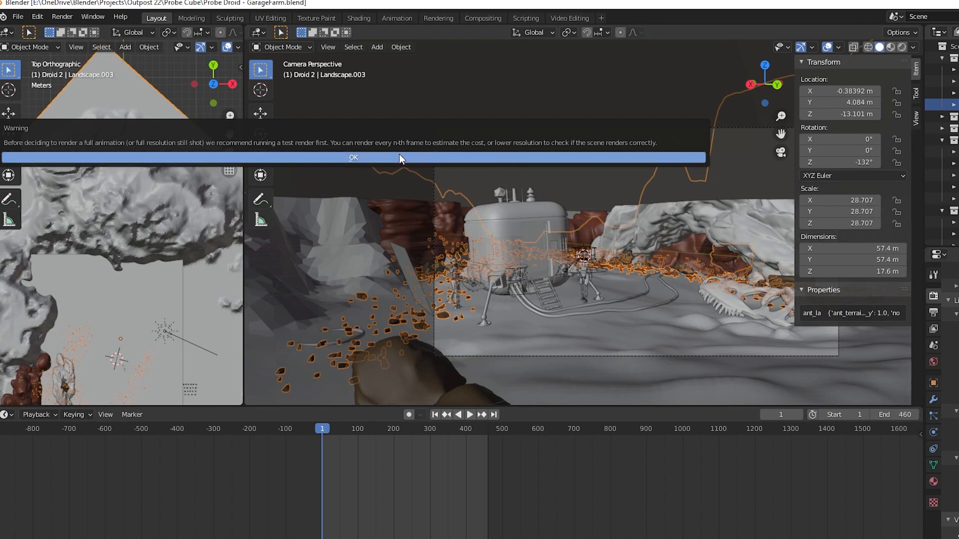
click(352, 157)
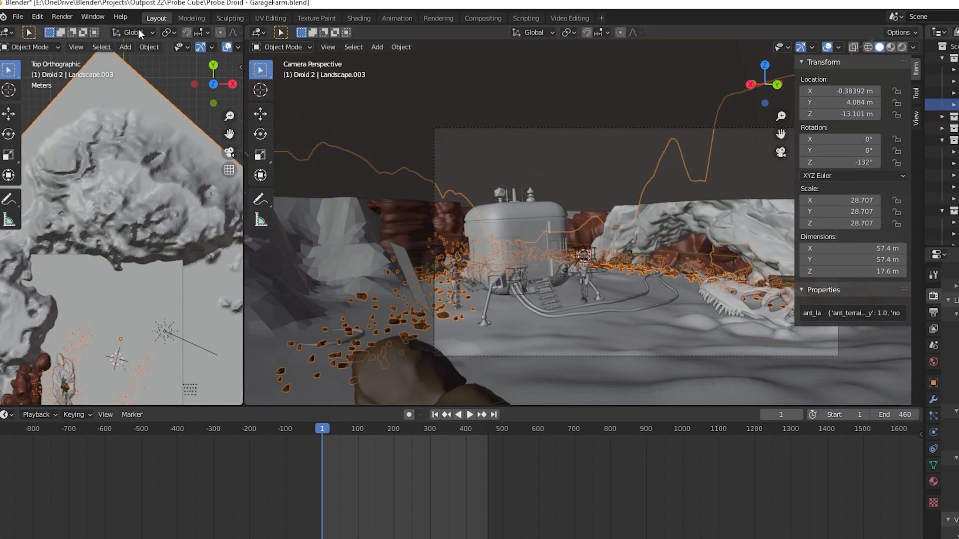
Step: Send the animation via Render > renderBeamer, view the empty upload queue, and return to the submenu
click(61, 16)
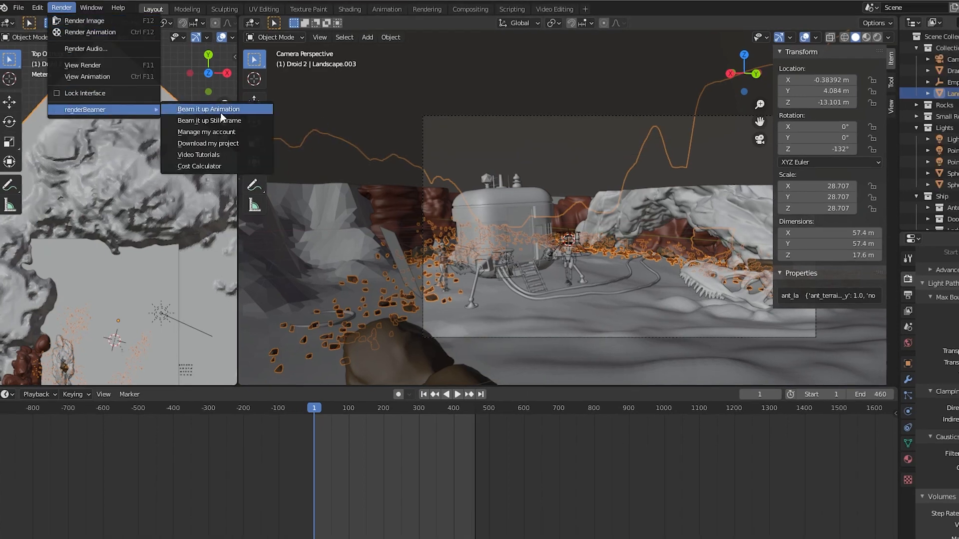
mouse_move(217, 132)
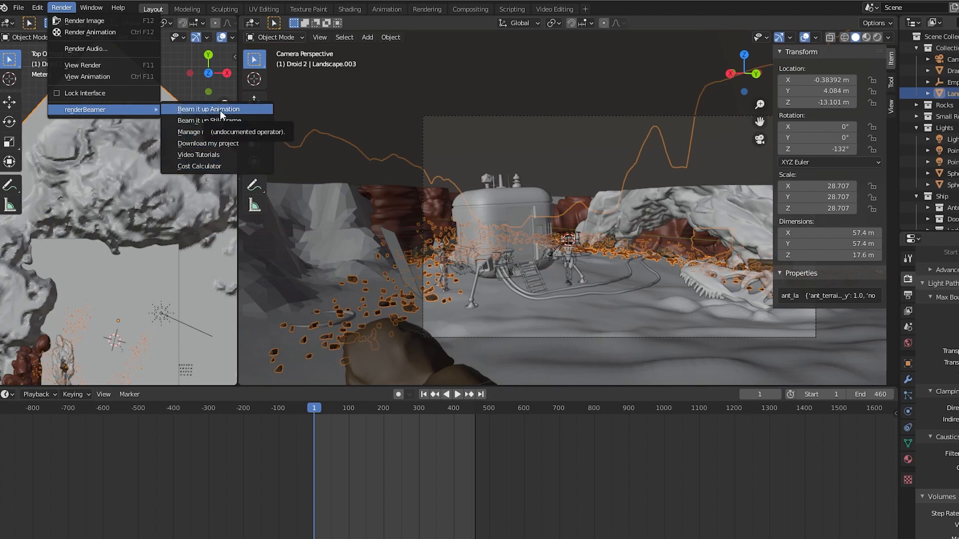
click(208, 109)
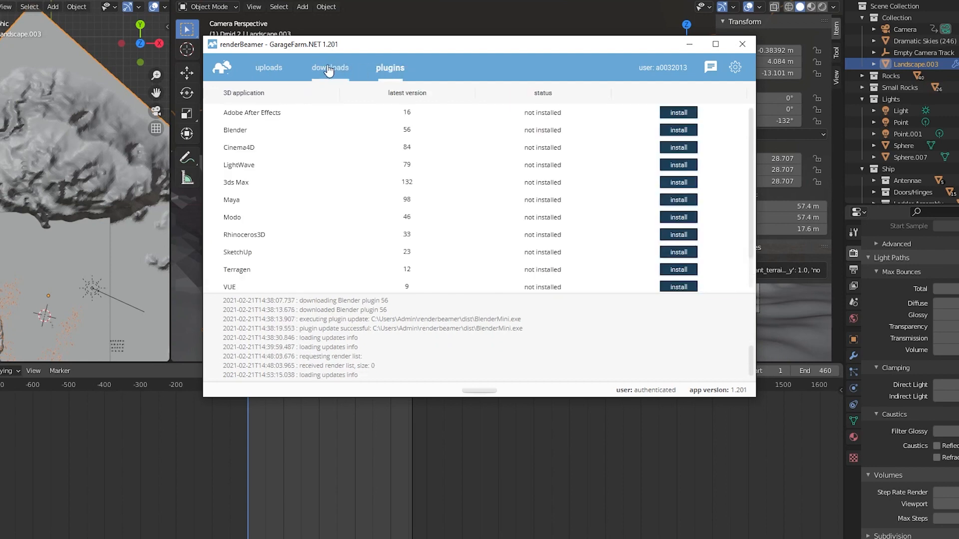
click(268, 67)
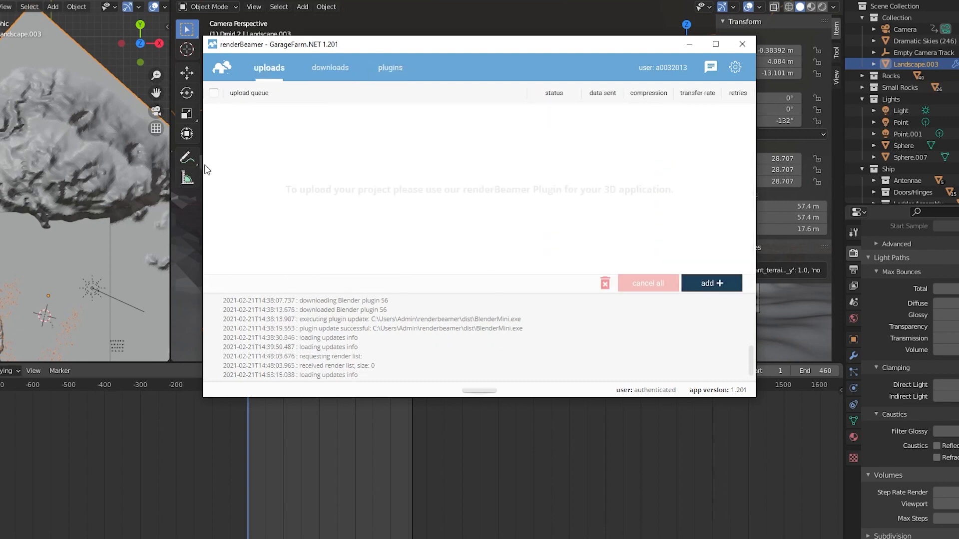
click(75, 10)
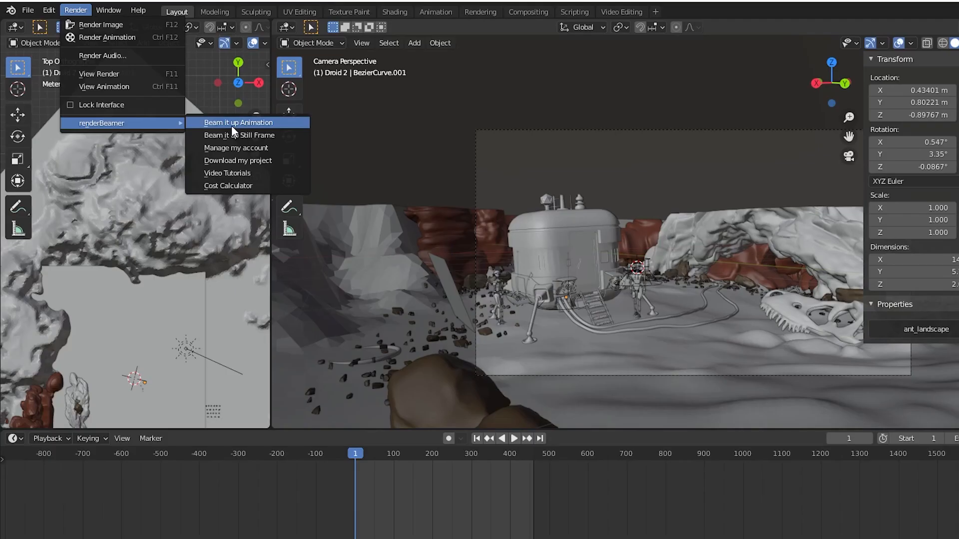
Step: Beam up the animation, continuing past the missing Rock 1.png texture warning
click(237, 122)
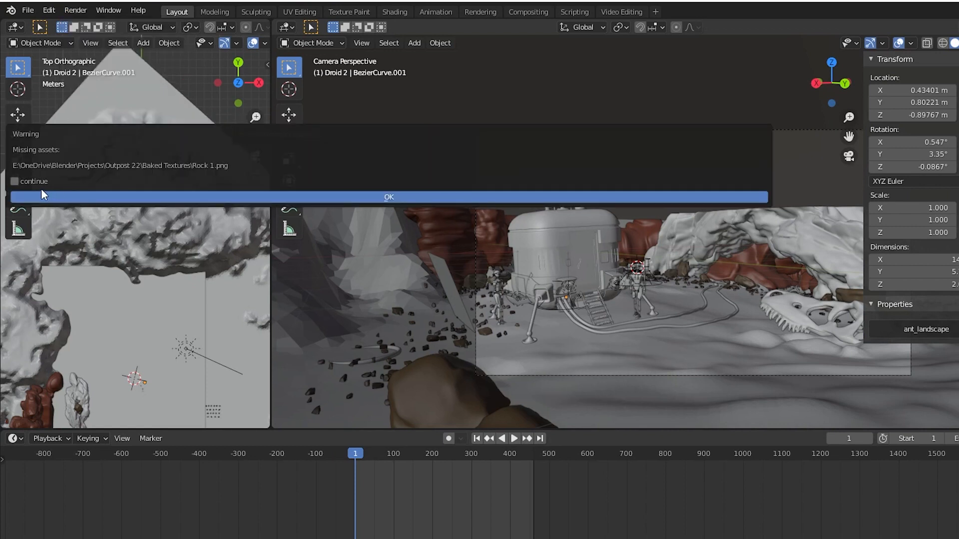
click(14, 181)
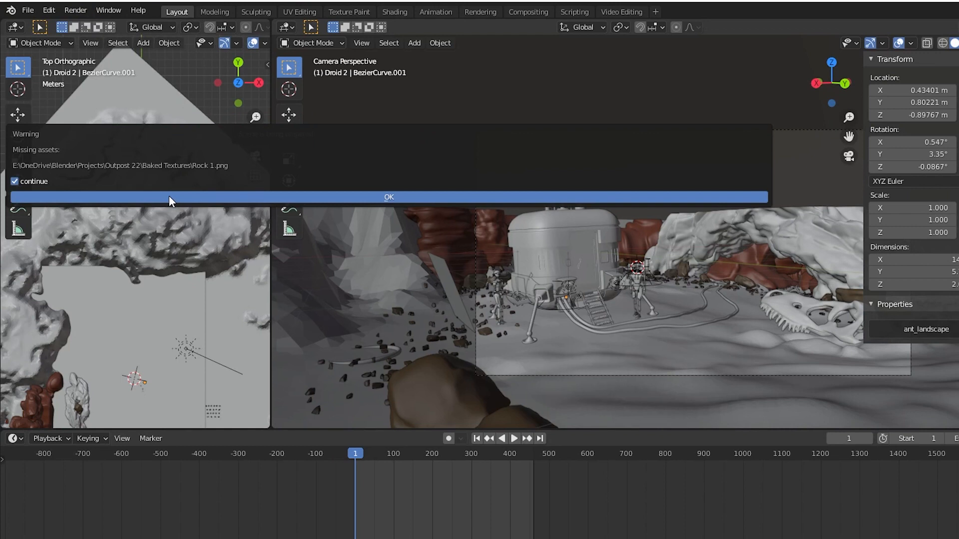
click(388, 197)
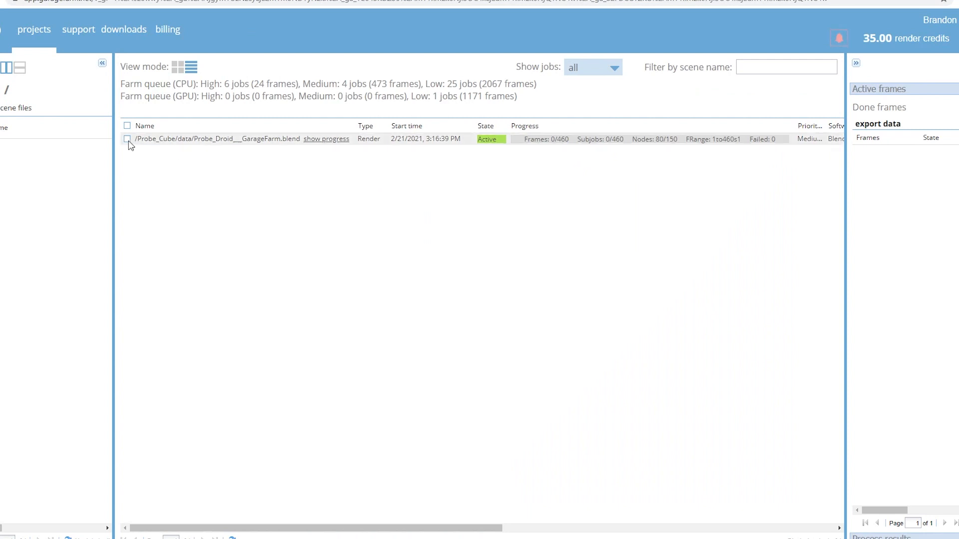
Step: Select the Probe_Droid___GarageFarm.blend job to show its Active frames panel
click(127, 139)
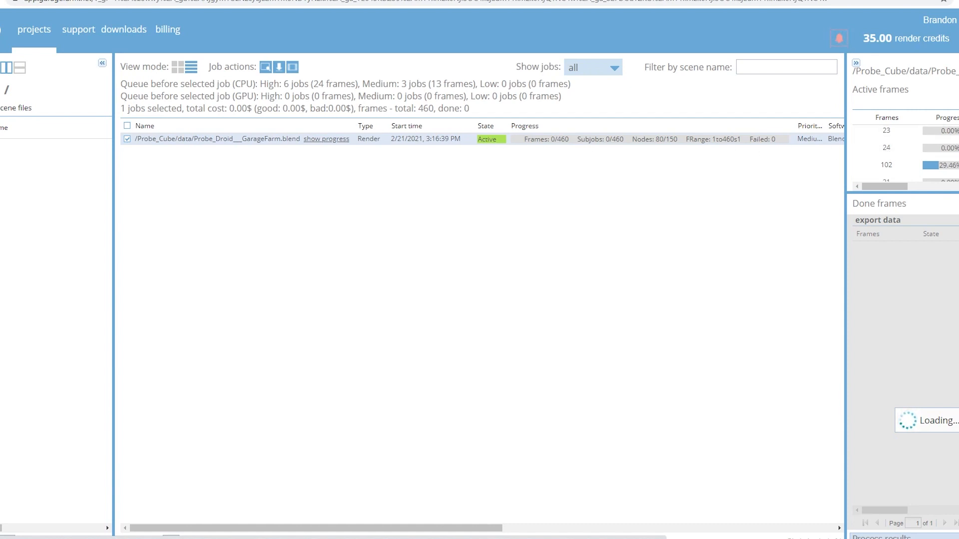
mouse_move(936, 353)
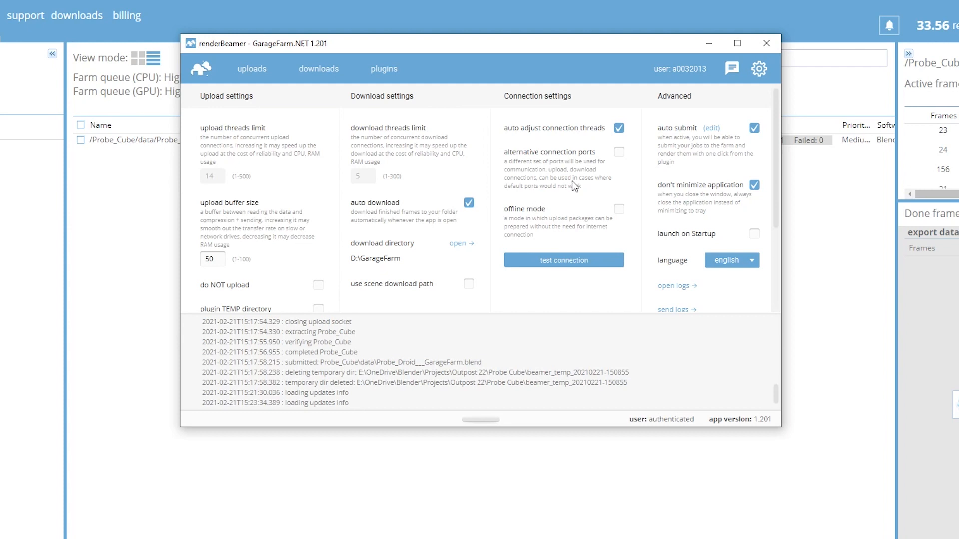
mouse_move(690, 156)
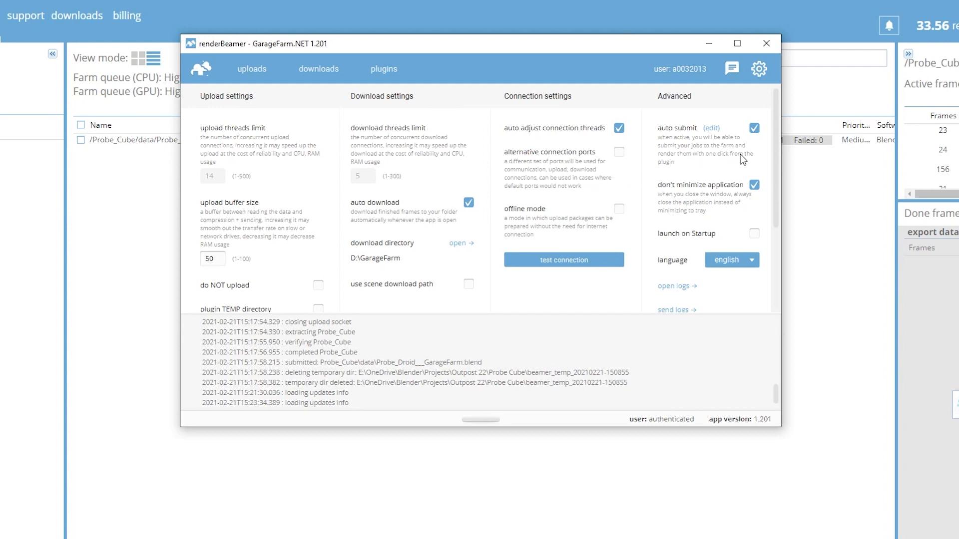
mouse_move(737, 161)
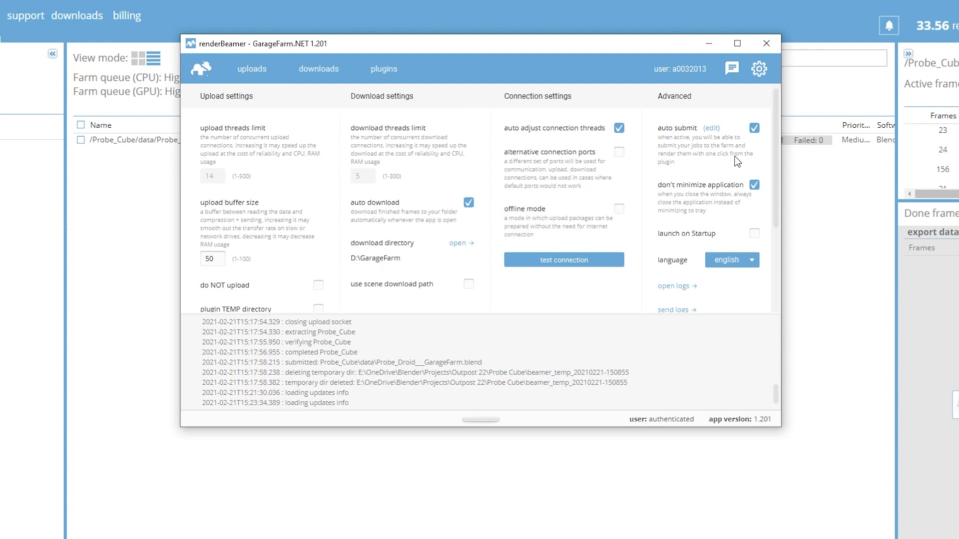
Step: Leave the renderBeamer settings window and return to the active job list
click(754, 129)
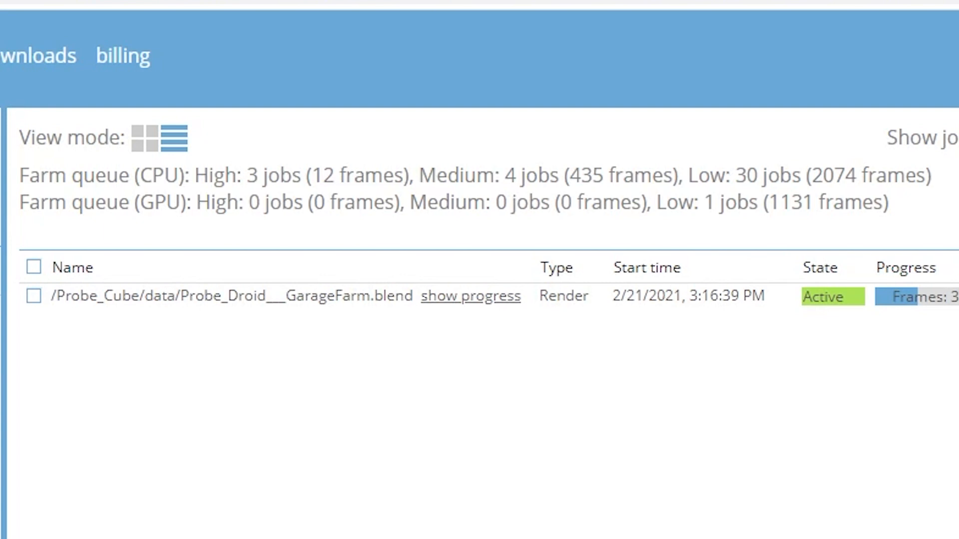
Step: Switch the job list to the detailed tile view mode
click(103, 74)
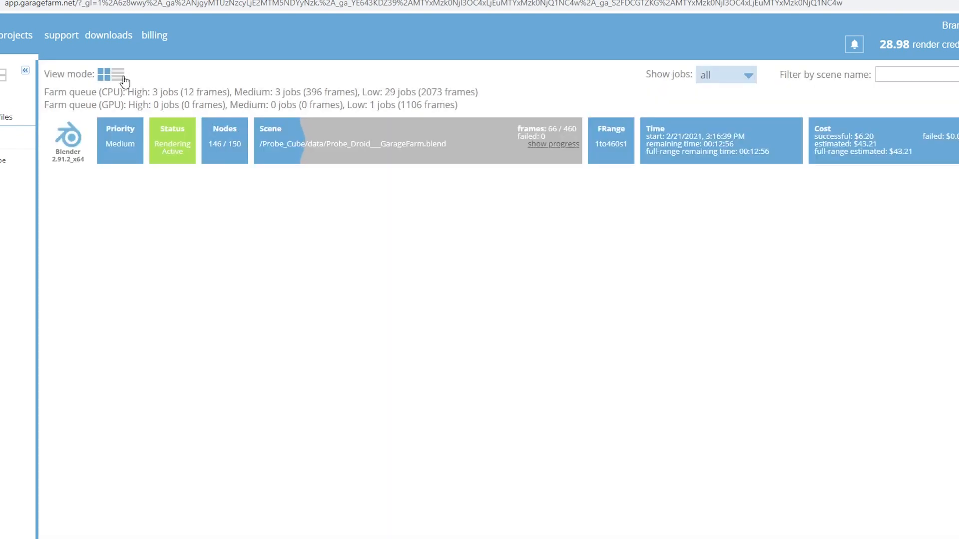
mouse_move(330, 76)
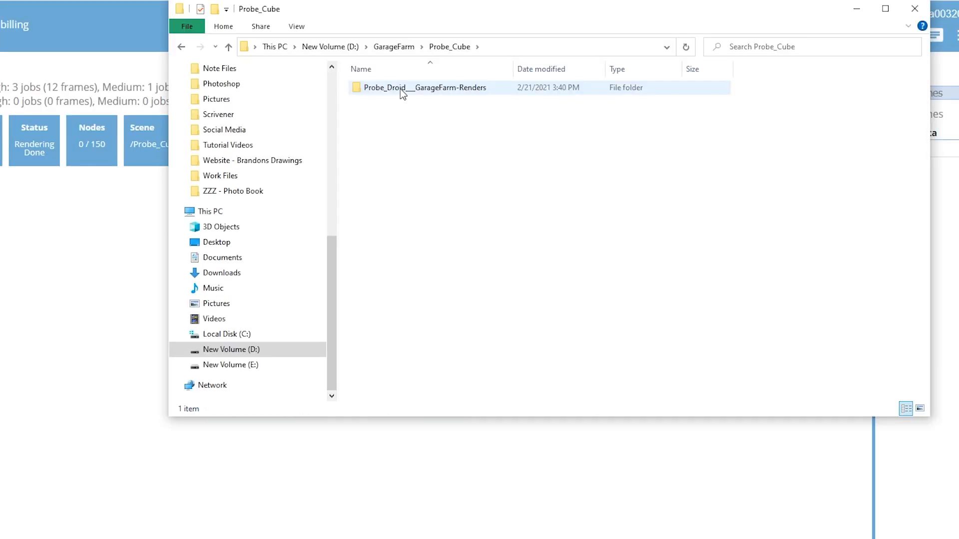
Step: Enter the Probe_Droid___GarageFarm-Renders folder of downloaded frames
double_click(424, 88)
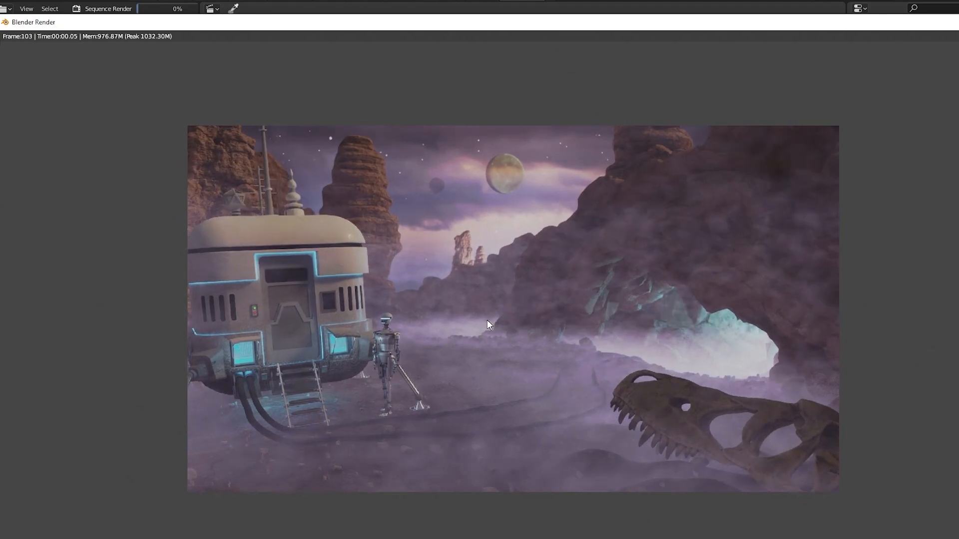
Step: Beam up the animation again, continuing despite the missing assets
click(75, 10)
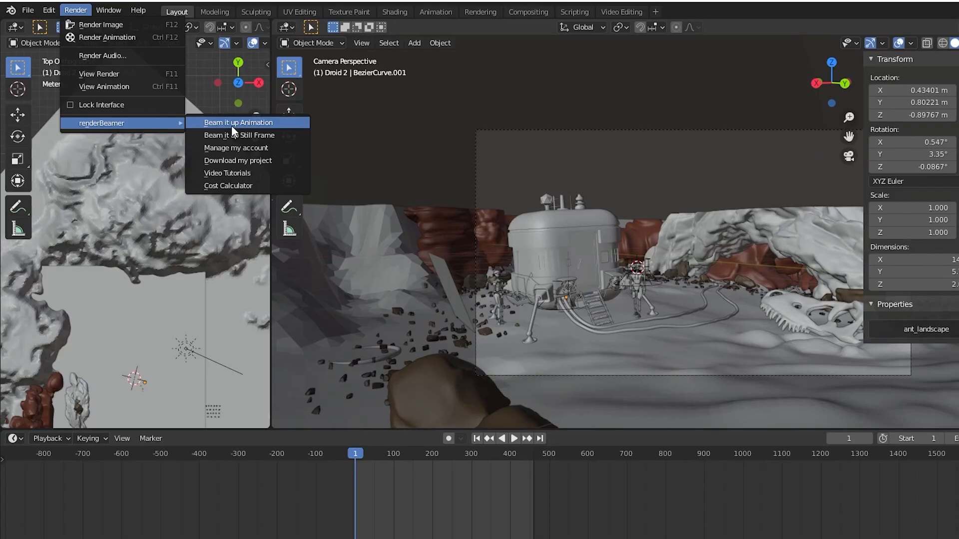
click(237, 122)
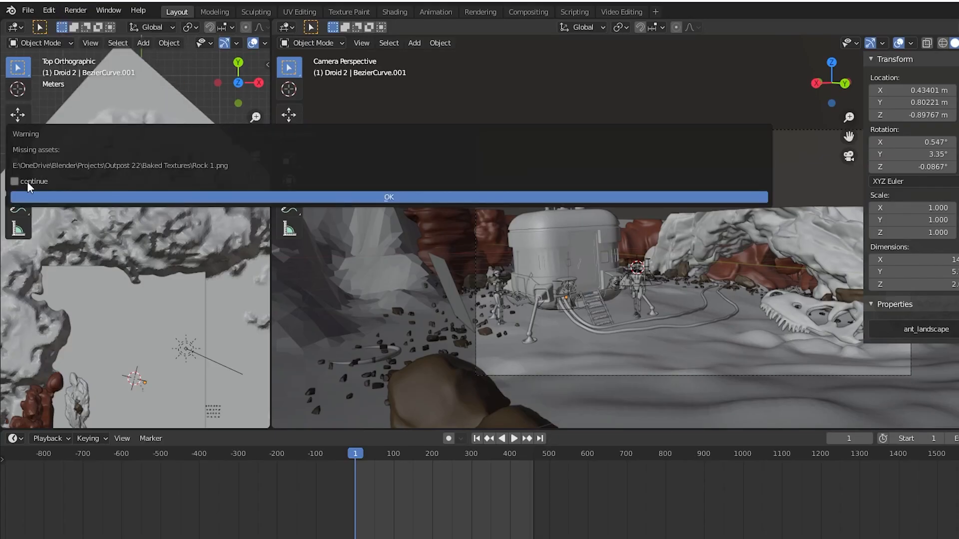
click(14, 180)
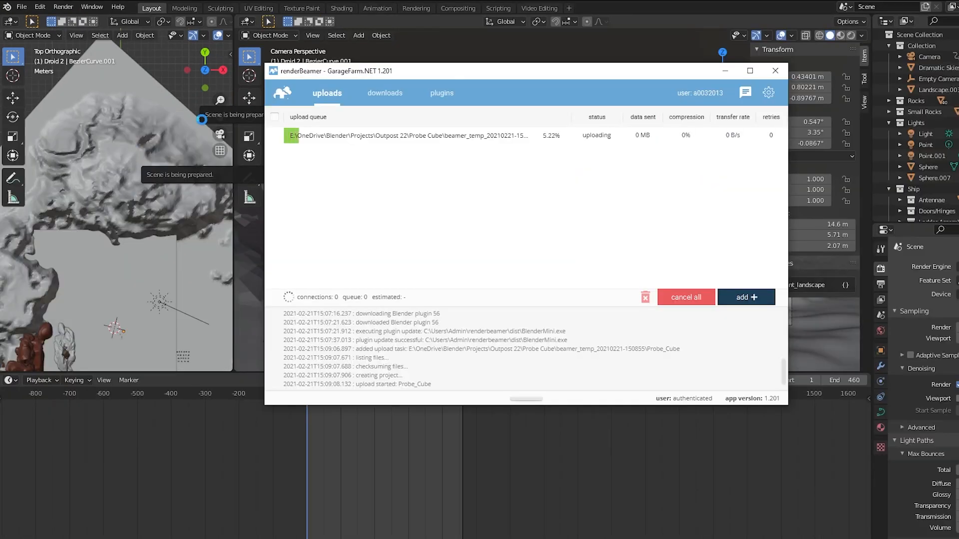
Step: Submit the completed Probe_Cube upload through the Web Manager's job submission form
right_click(379, 130)
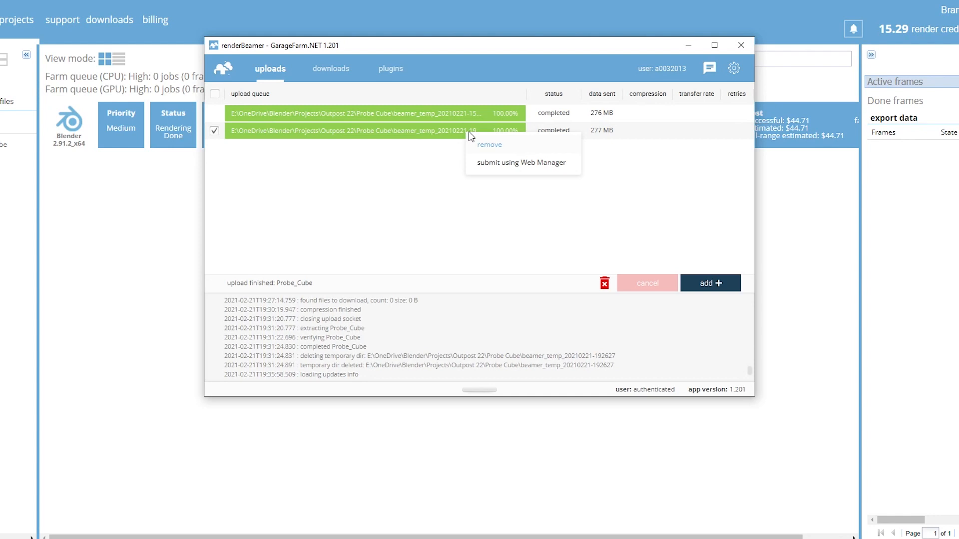
click(519, 162)
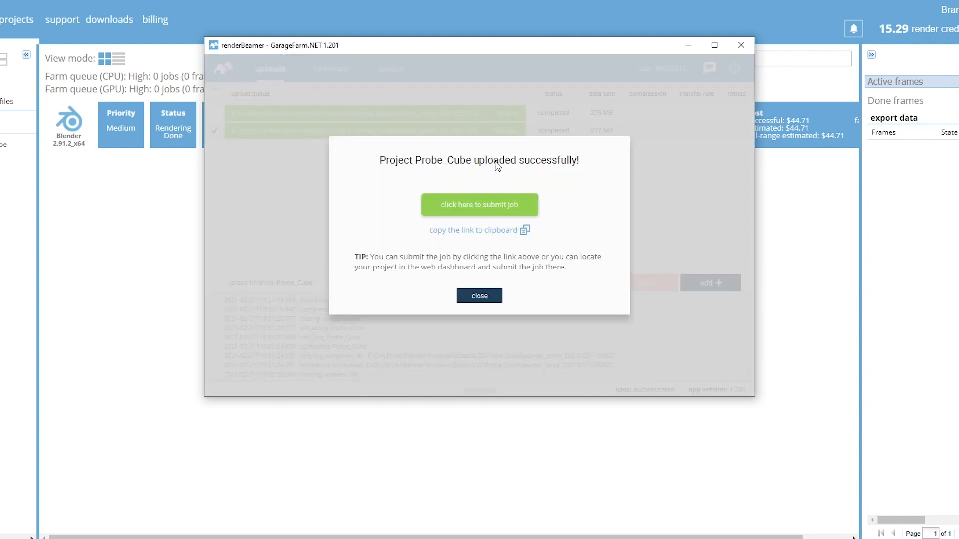
click(479, 203)
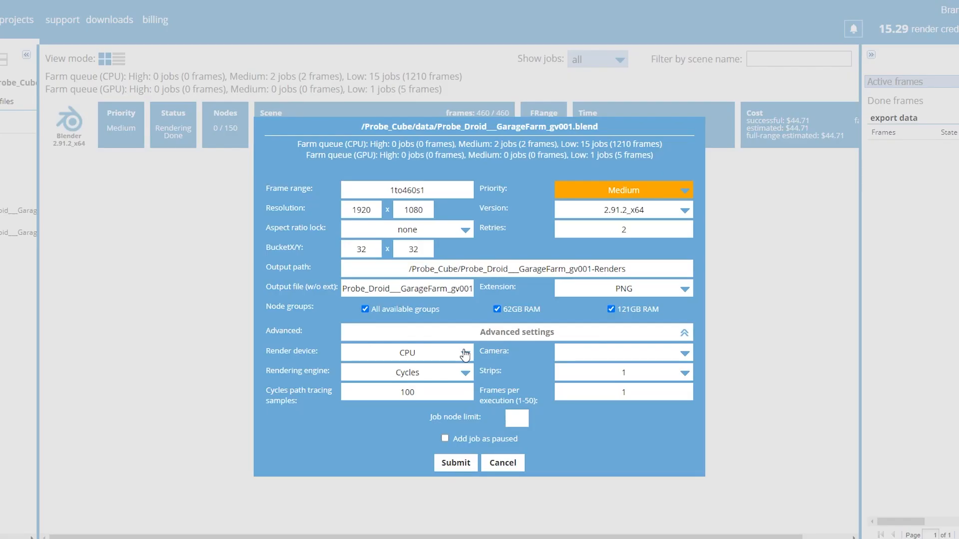
Step: Pick a render priority for the resubmitted gv001 job from the Priority dropdown
click(622, 190)
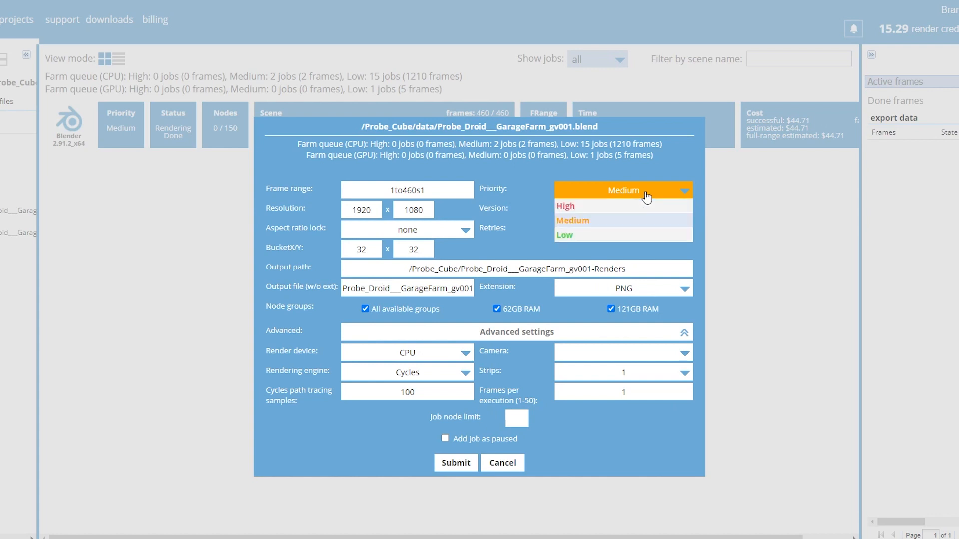
click(564, 234)
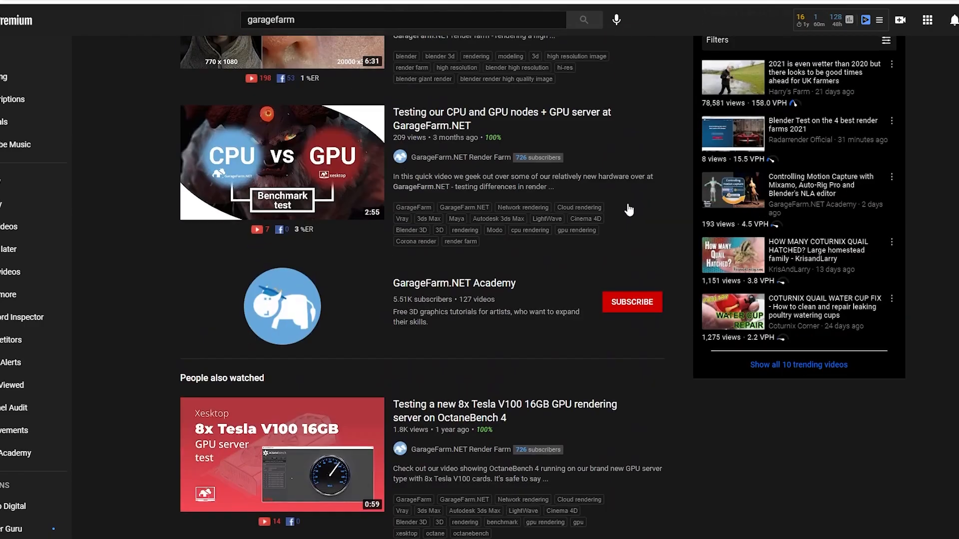
Step: Browse the GarageFarm.NET Render Farm channel down to its renderBeamer tutorials playlist
click(453, 157)
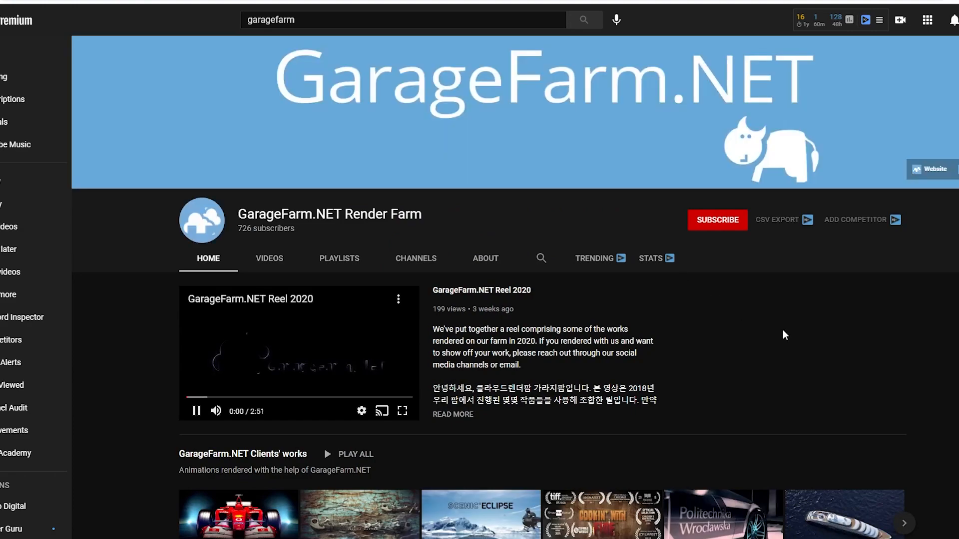
scroll(down, 3)
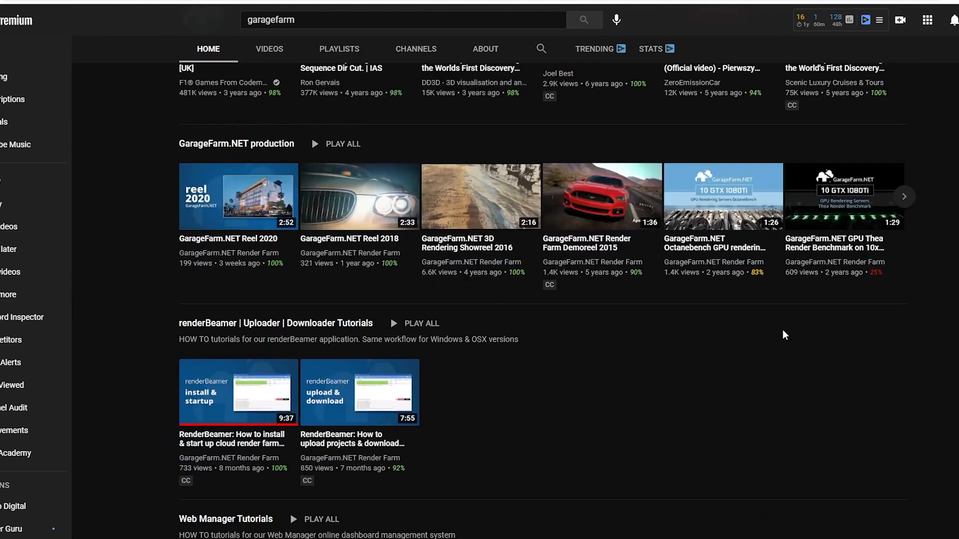
scroll(down, 3)
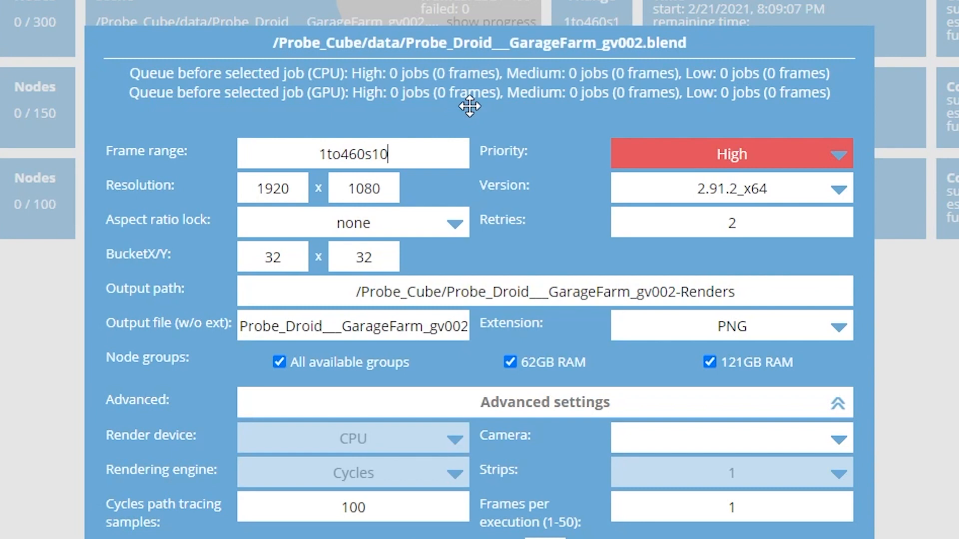
mouse_move(418, 474)
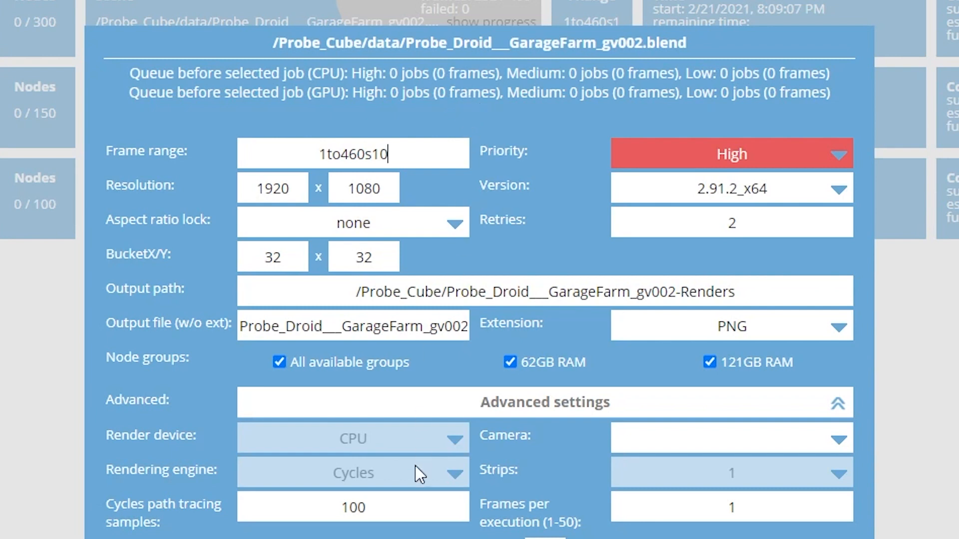